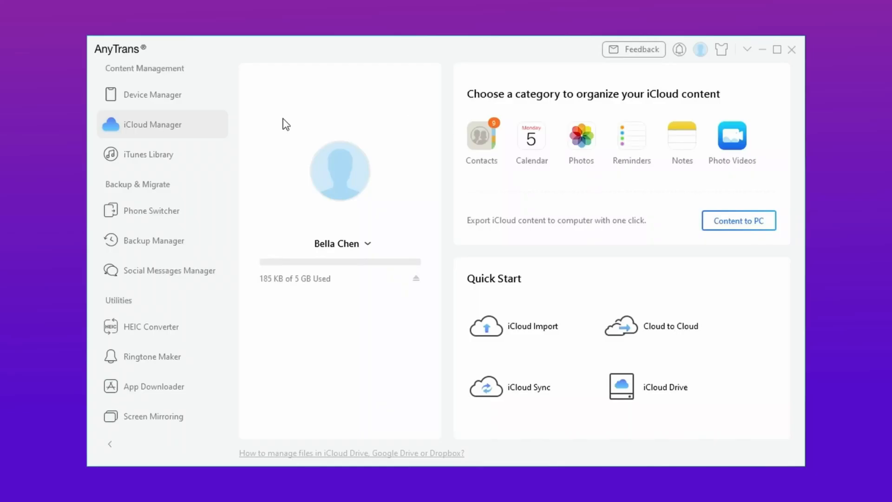
Add a second iCloud account from the iCloud account list.
{"action": "left_click", "coordinate": [342, 243]}
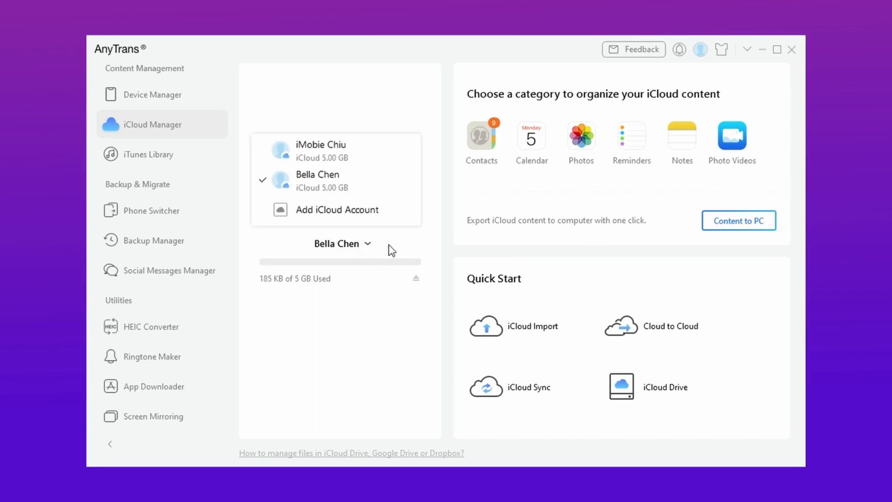
{"action": "left_click", "coordinate": [337, 210]}
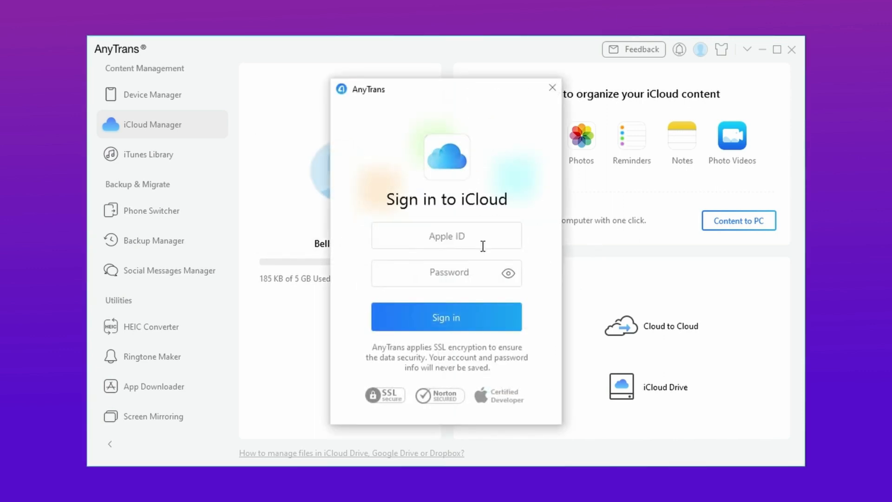
{"action": "left_click", "coordinate": [446, 273]}
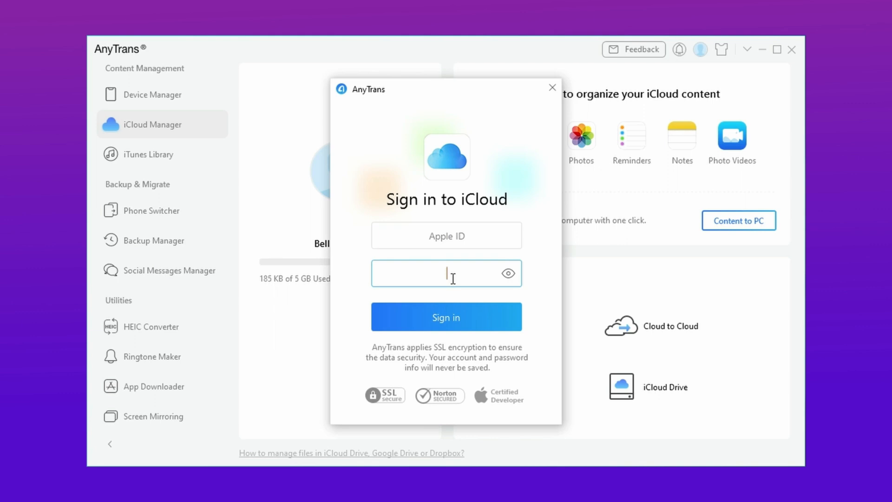
{"action": "mouse_move", "coordinate": [525, 145]}
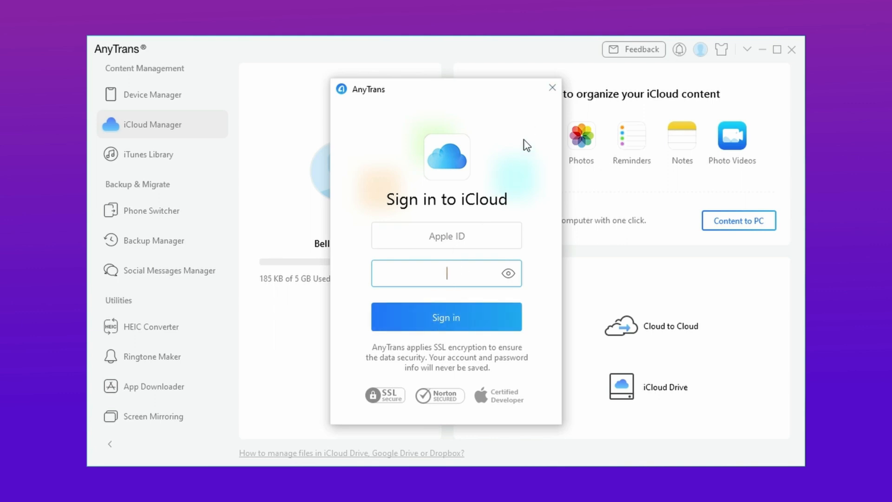
{"action": "left_click", "coordinate": [446, 317]}
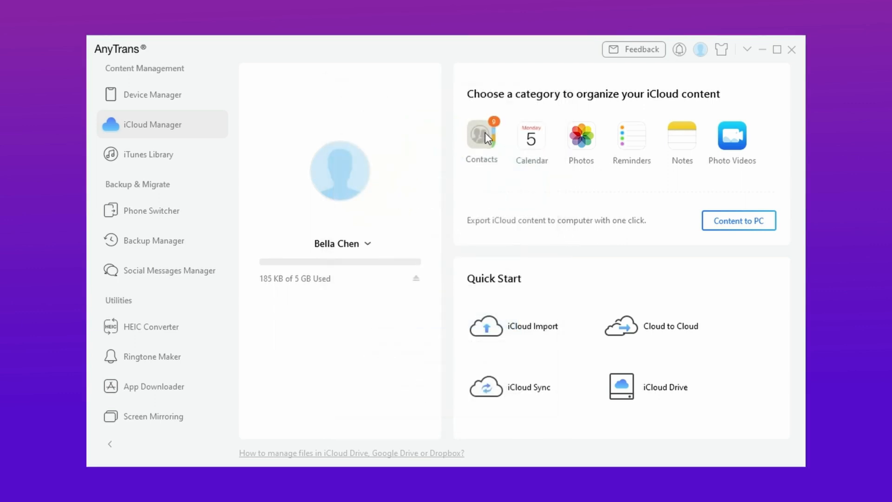
Clear the contact selection, tick five contacts, and sync them to the other account.
{"action": "left_click", "coordinate": [482, 134]}
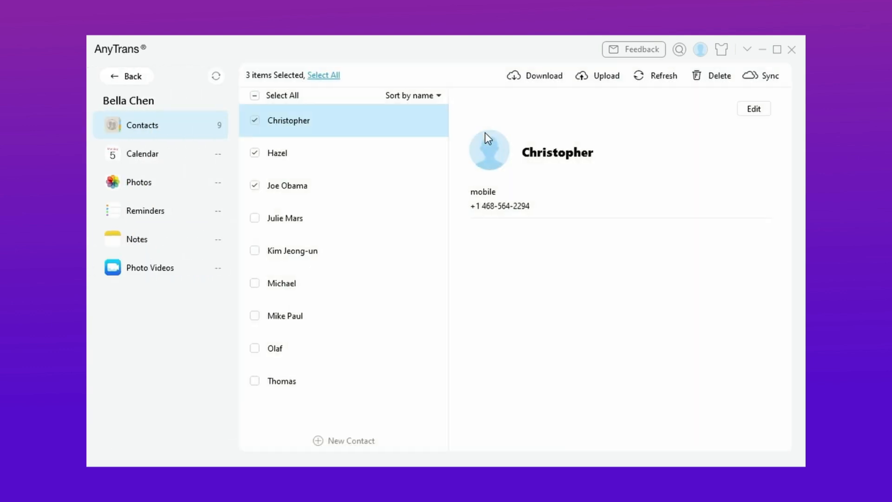
{"action": "mouse_move", "coordinate": [354, 146]}
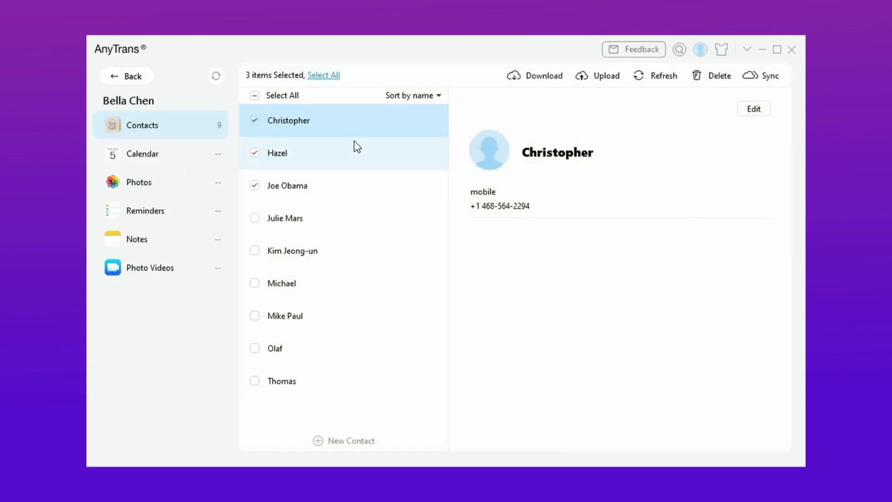
{"action": "left_click", "coordinate": [254, 95]}
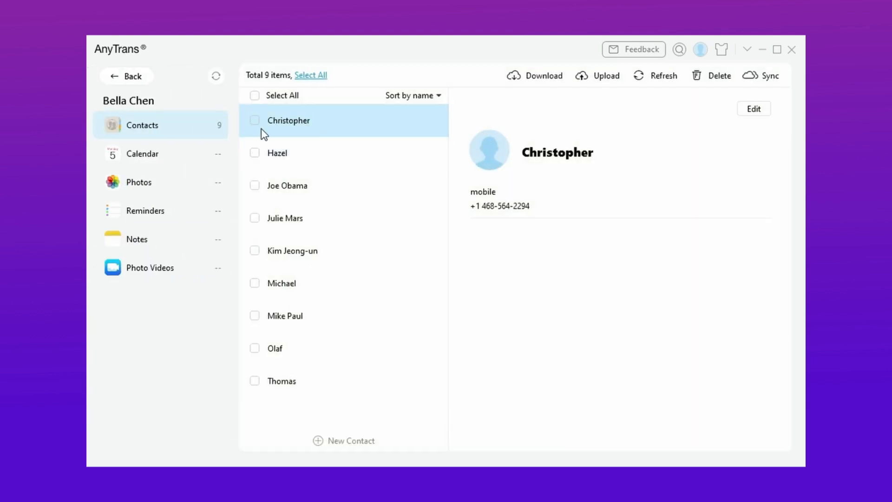
{"action": "left_click", "coordinate": [255, 153]}
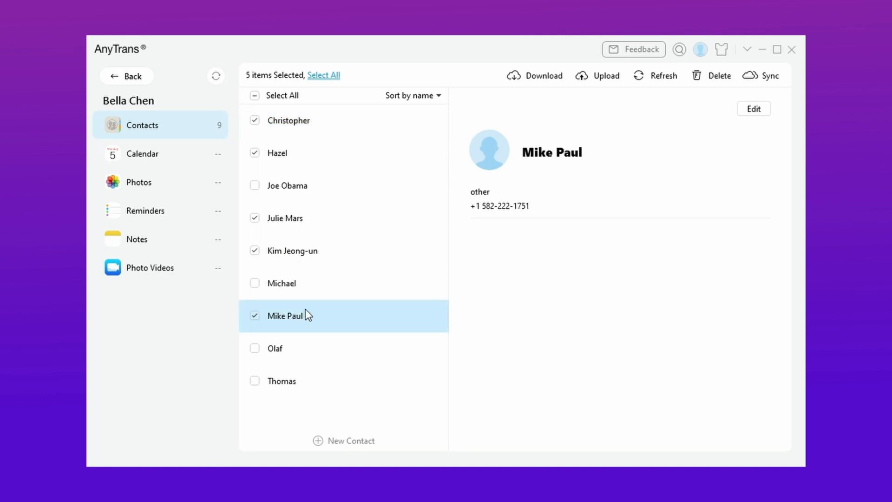
{"action": "left_click", "coordinate": [293, 250]}
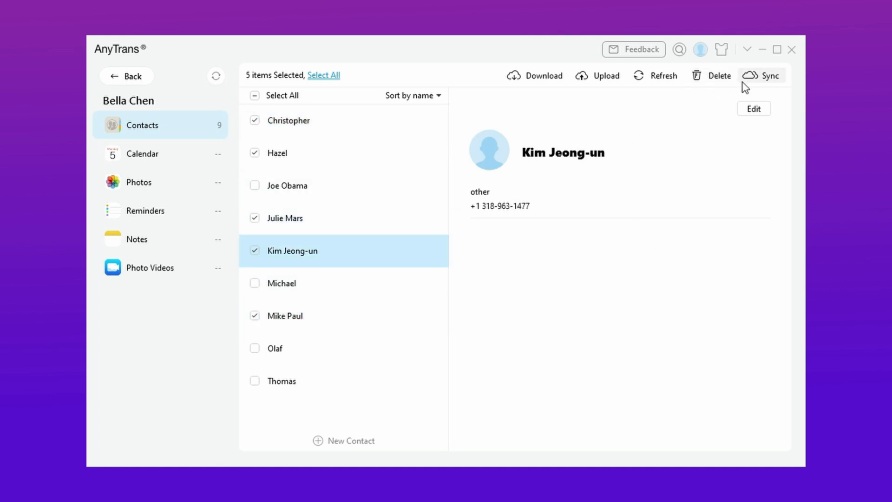
{"action": "left_click", "coordinate": [769, 75]}
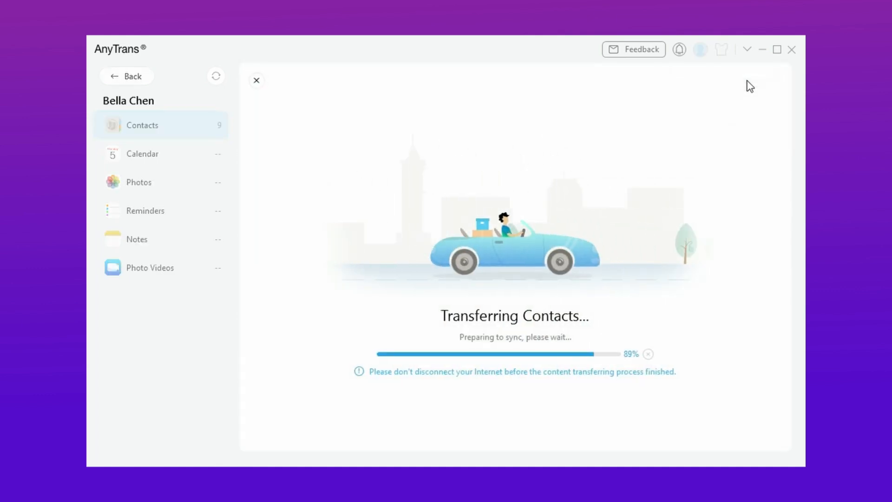
{"action": "mouse_move", "coordinate": [737, 129]}
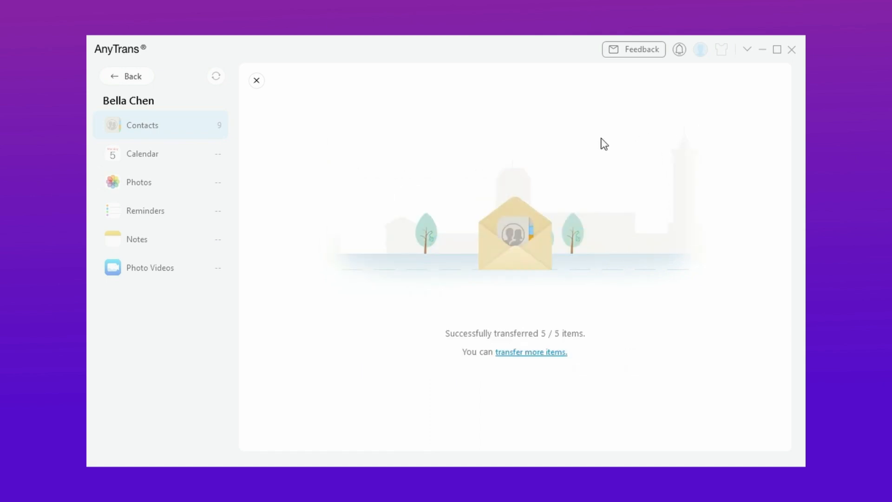
{"action": "mouse_move", "coordinate": [129, 84]}
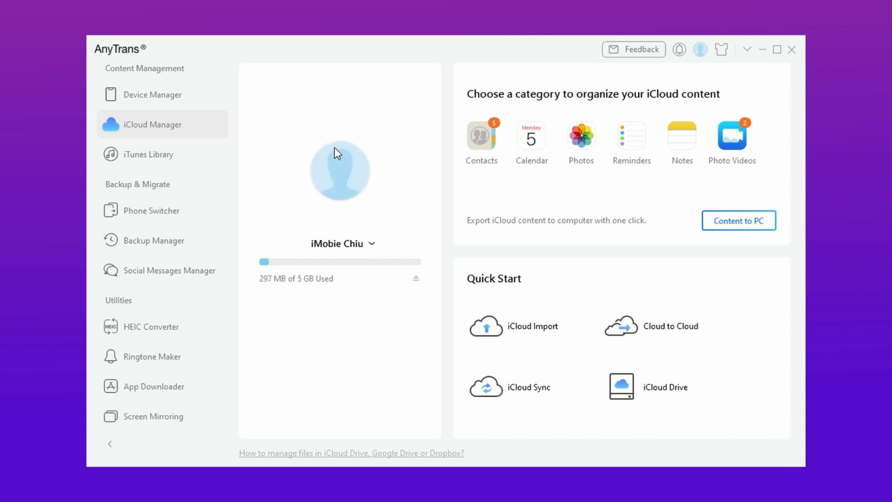
Open the second account's Contacts category showing the five transferred contacts.
{"action": "left_click", "coordinate": [480, 136]}
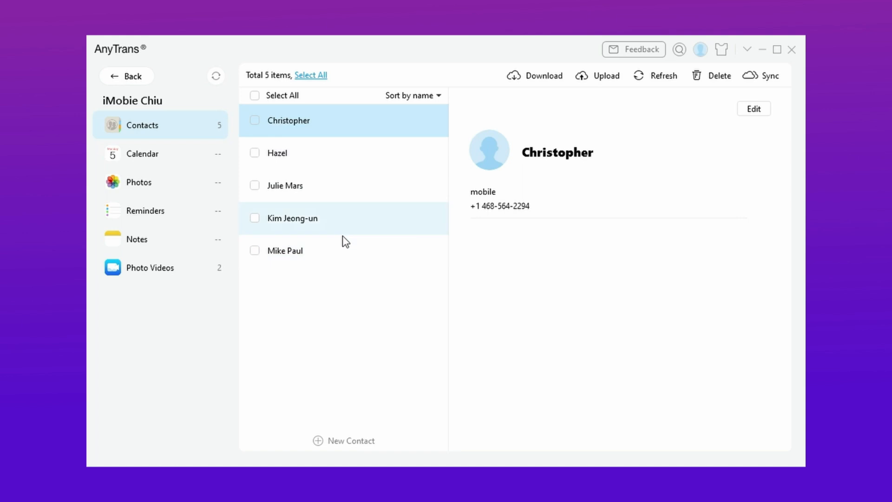
{"action": "left_click", "coordinate": [292, 218]}
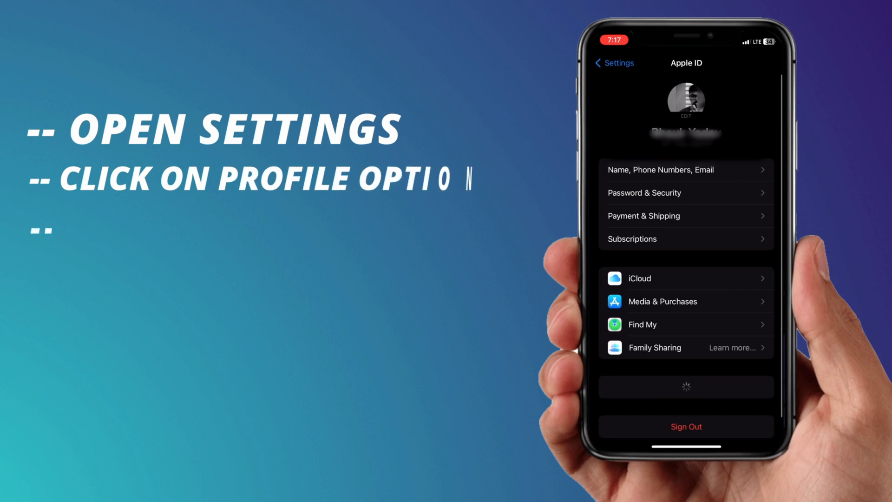
Open iCloud settings and turn on Back Up This iPhone.
{"action": "left_click", "coordinate": [638, 278]}
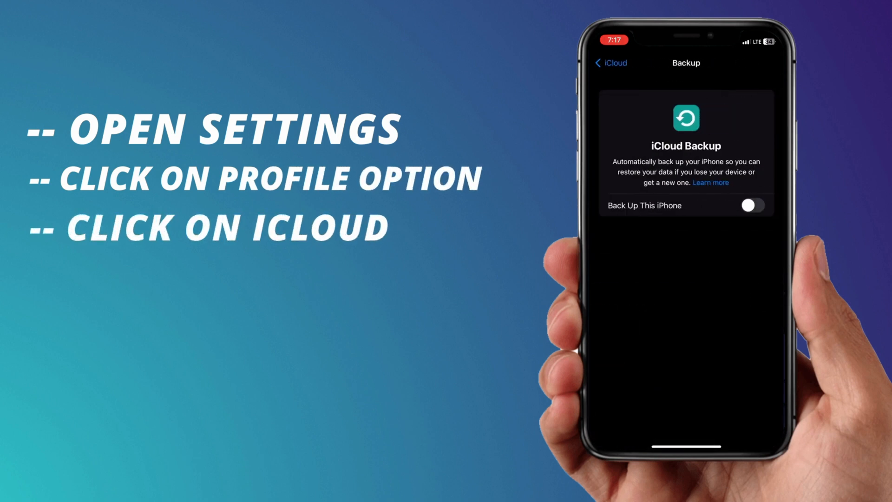
{"action": "left_click", "coordinate": [752, 205]}
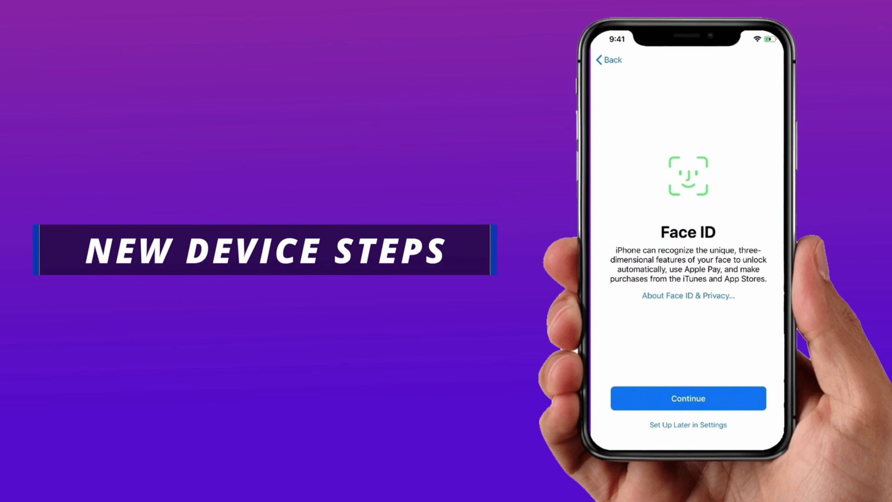
Skip Face ID, pick a passcode option, choose Restore from iCloud Backup, and enter the Apple ID.
{"action": "left_click", "coordinate": [687, 397]}
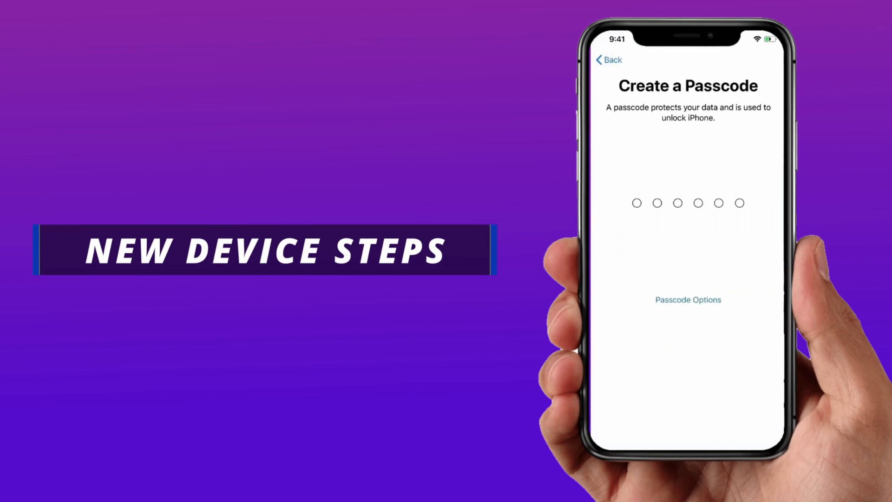
{"action": "left_click", "coordinate": [687, 299]}
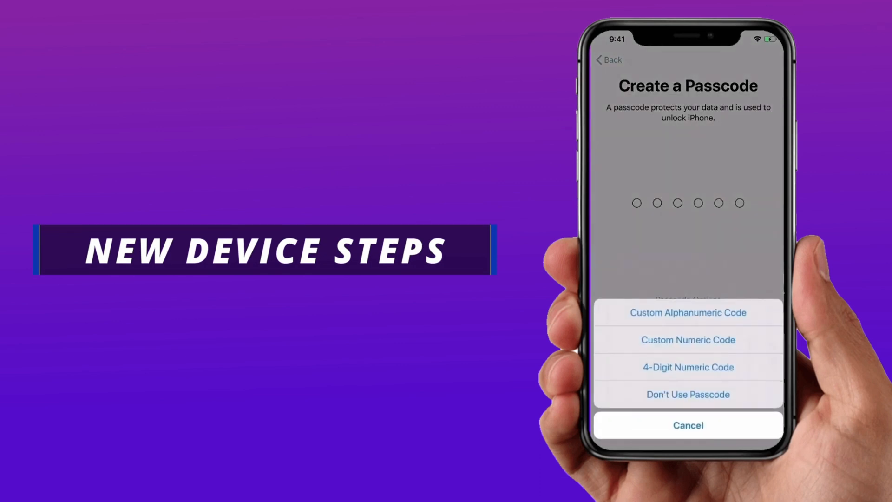
{"action": "left_click", "coordinate": [687, 393]}
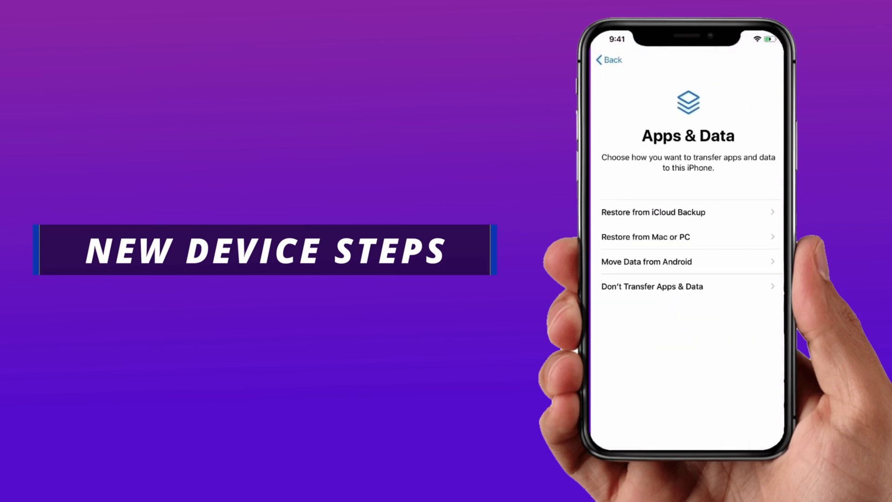
{"action": "left_click", "coordinate": [653, 212]}
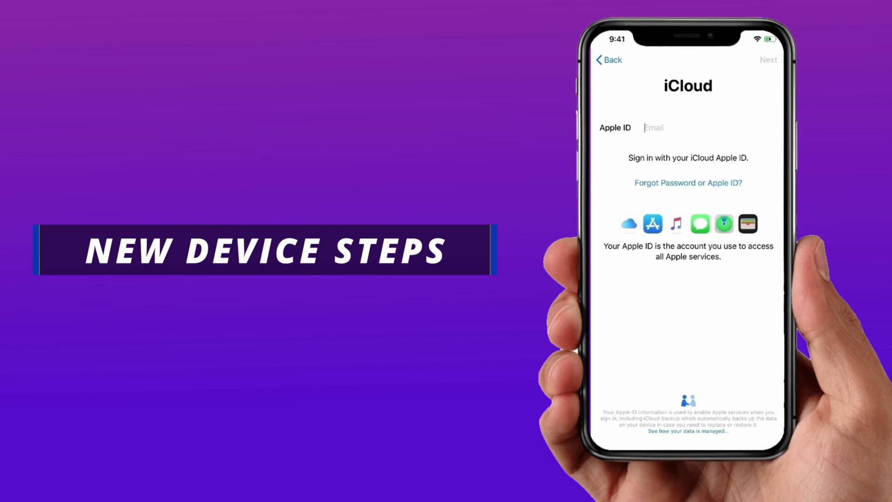
{"action": "type", "text": "email"}
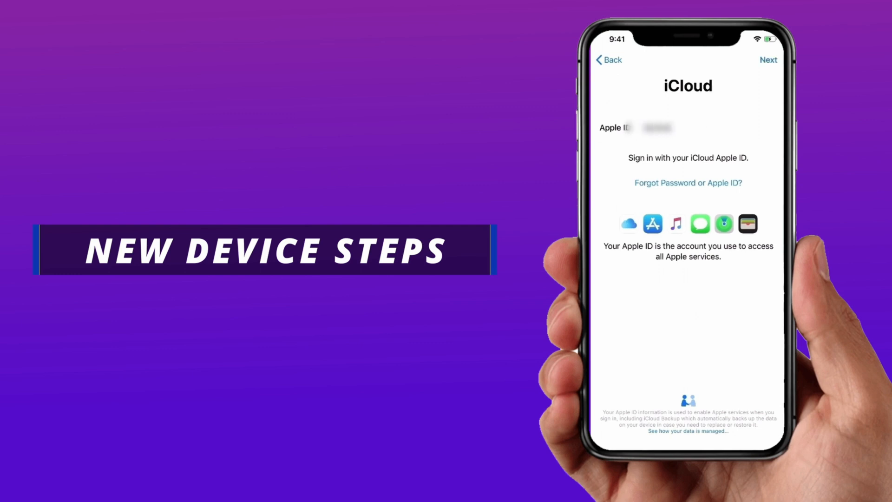